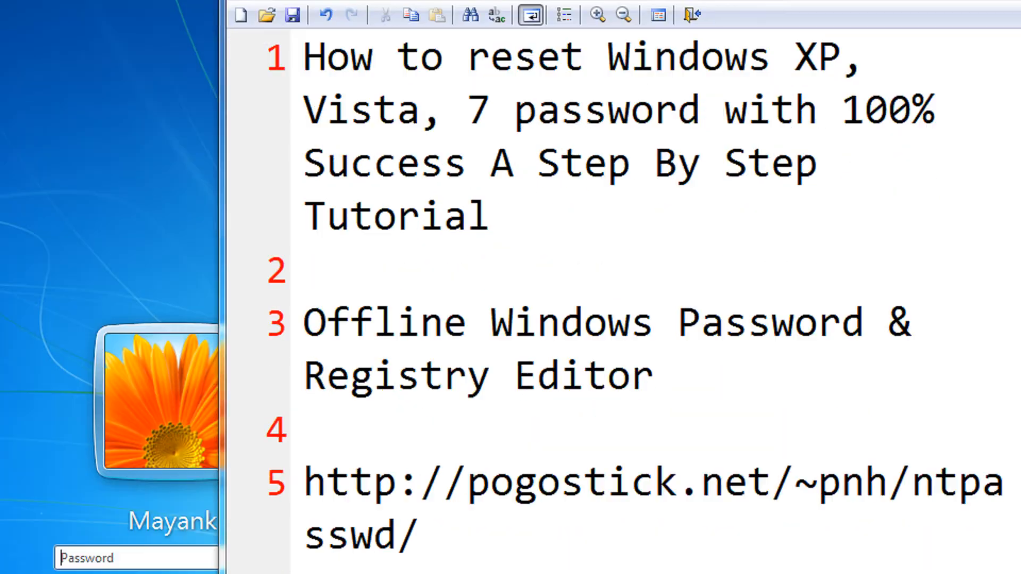
Add '4mb' after 'Registry Editor' in the notes and start a 'Goto bios make first b' line
{"action": "right_click", "coordinate": [683, 219]}
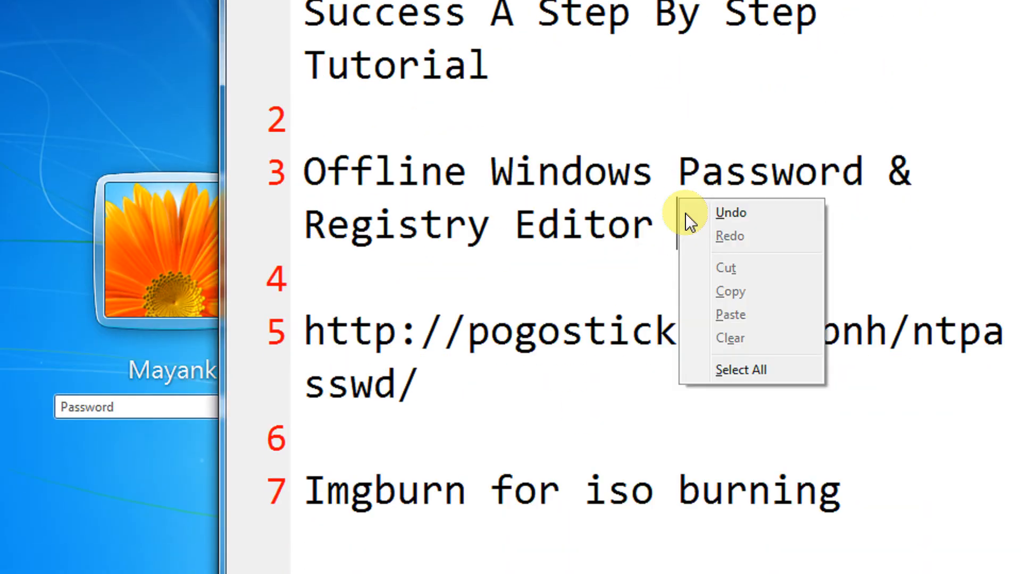
{"action": "left_click", "coordinate": [685, 224]}
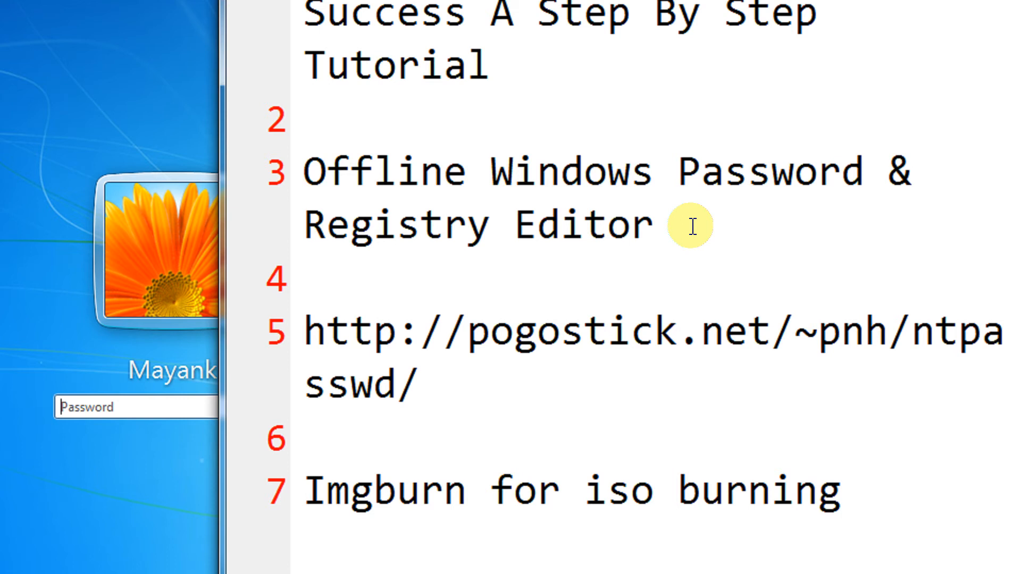
{"action": "type", "text": "4mb"}
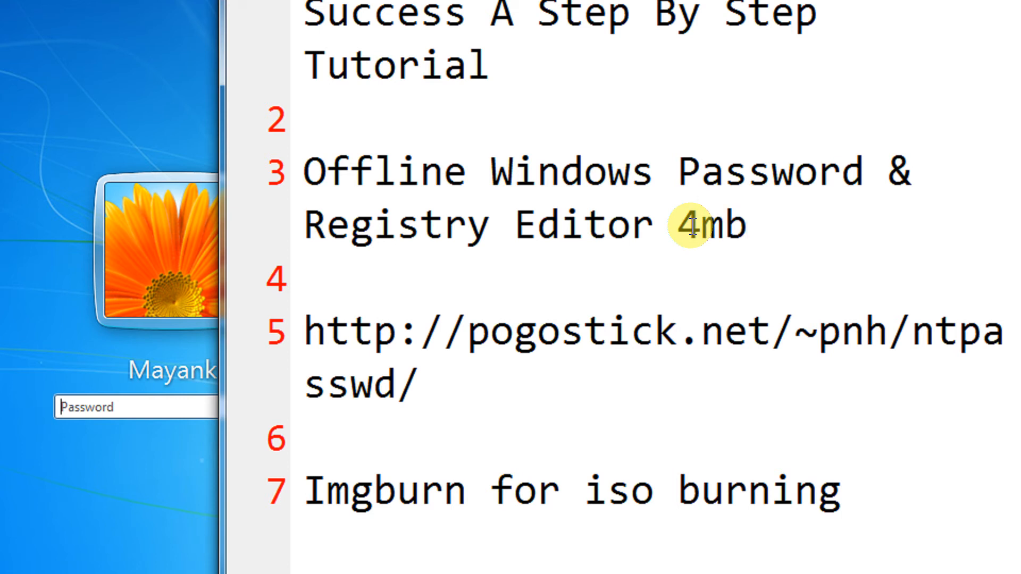
{"action": "left_click", "coordinate": [751, 227]}
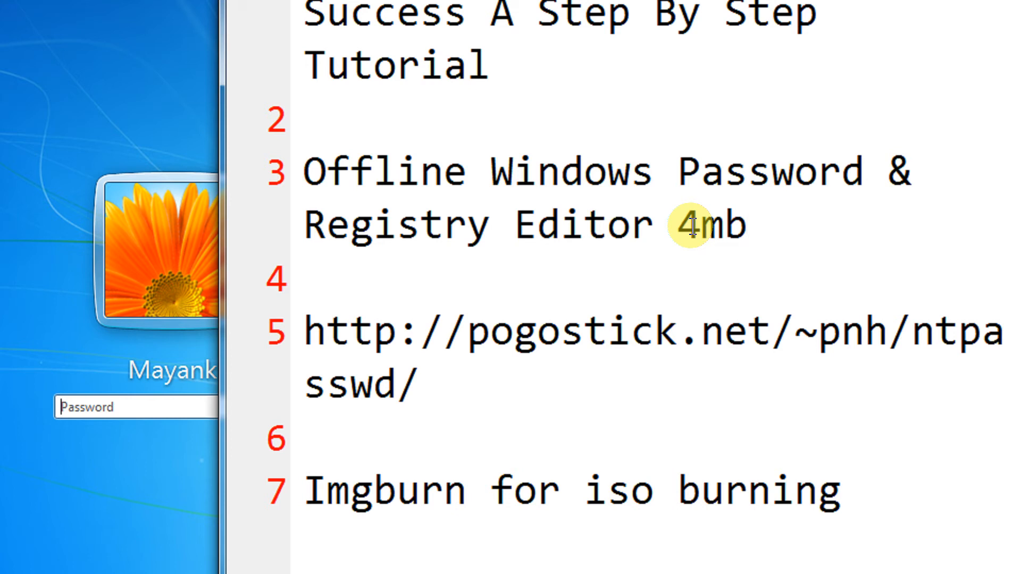
{"action": "left_click", "coordinate": [748, 225]}
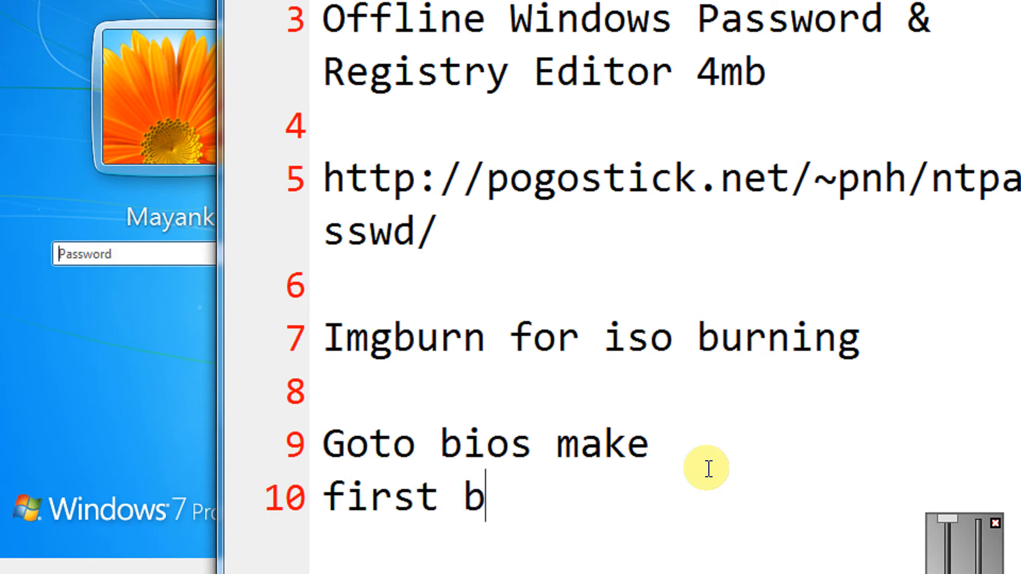
Complete the note as 'make first boot device as CDROM'
{"action": "type", "text": "oot device as"}
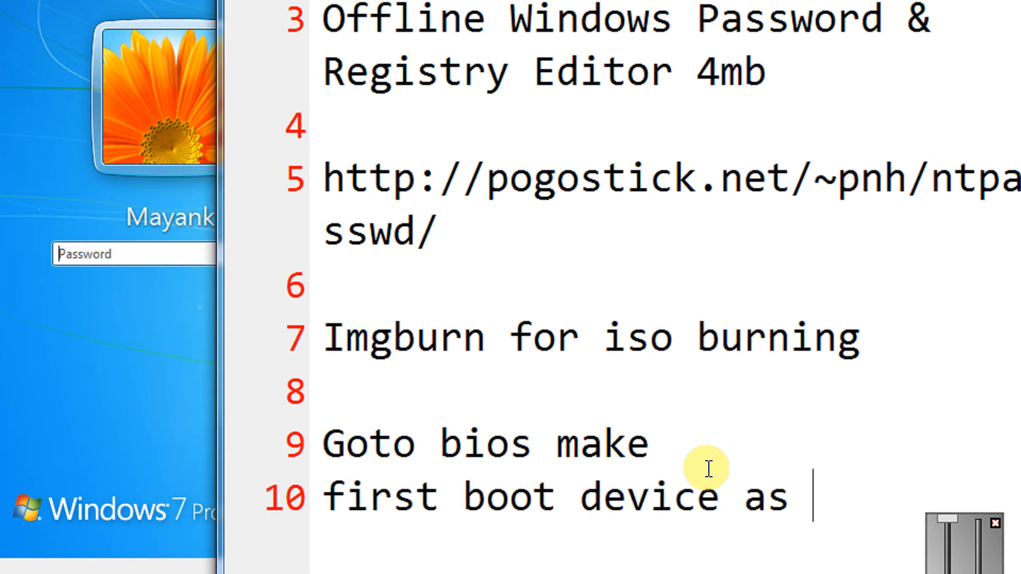
{"action": "type", "text": "CDROM"}
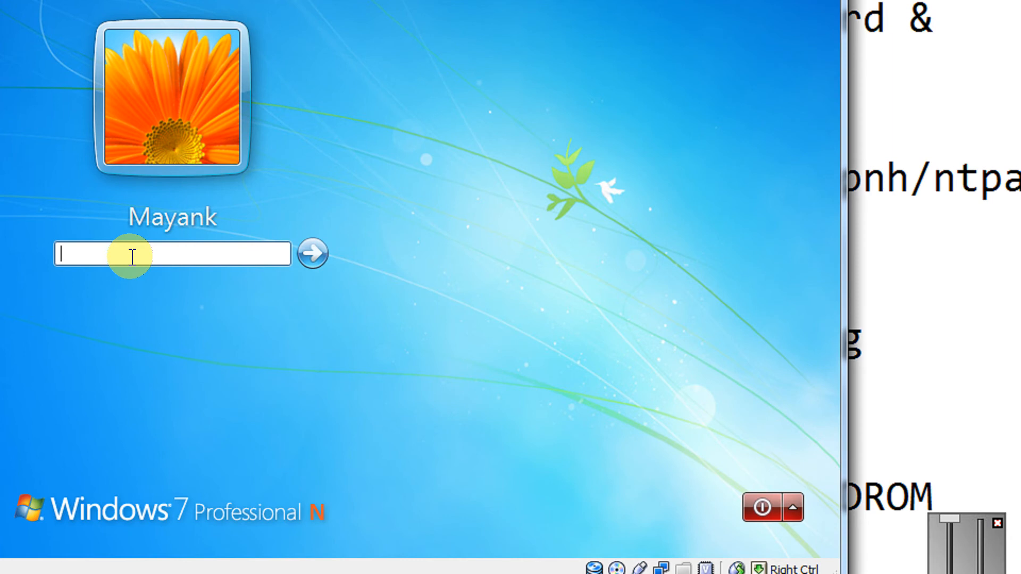
{"action": "left_click", "coordinate": [317, 253]}
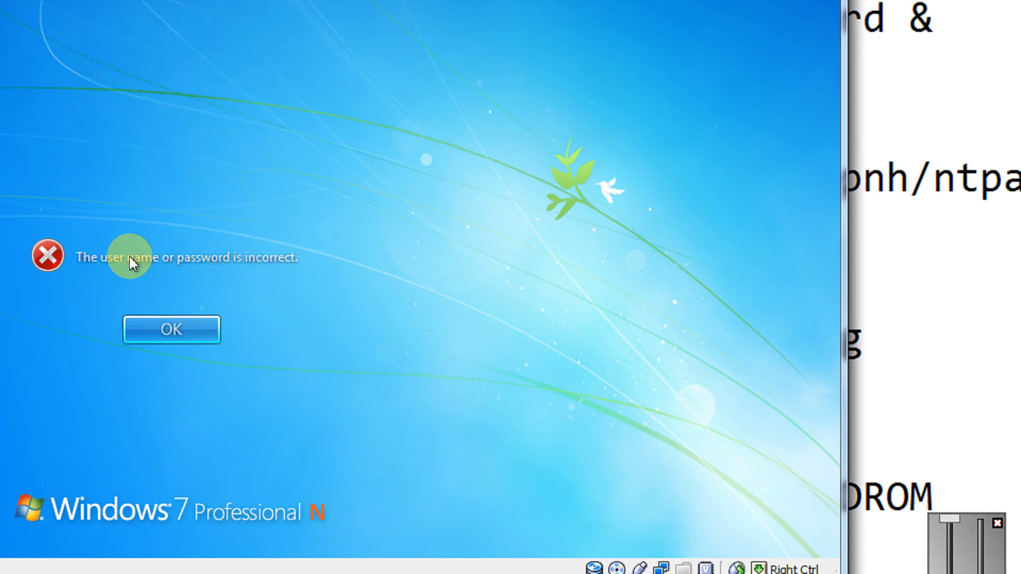
{"action": "left_click", "coordinate": [172, 330]}
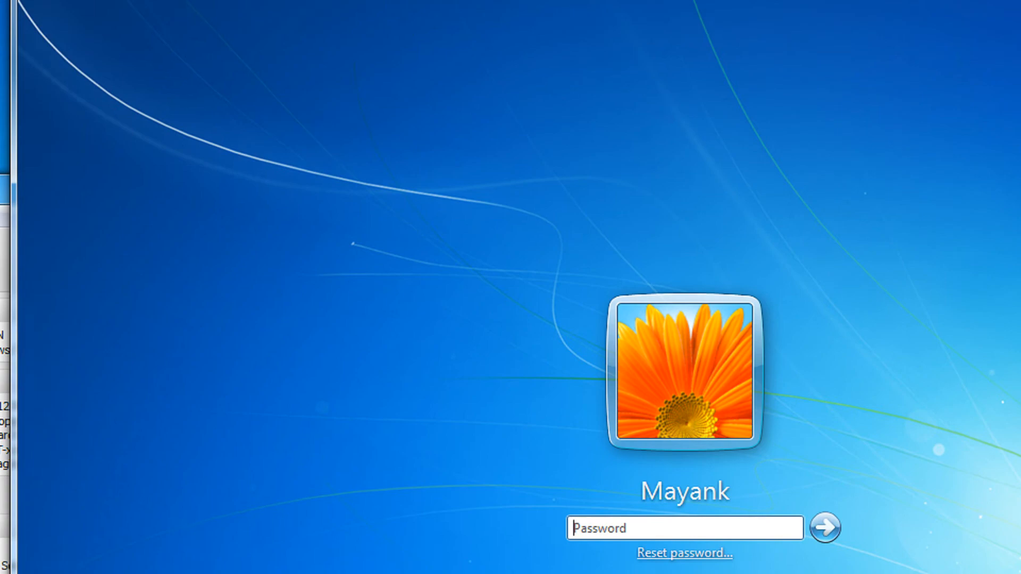
Bring up the Win 7 N machine's Storage settings page
{"action": "left_click", "coordinate": [82, 71]}
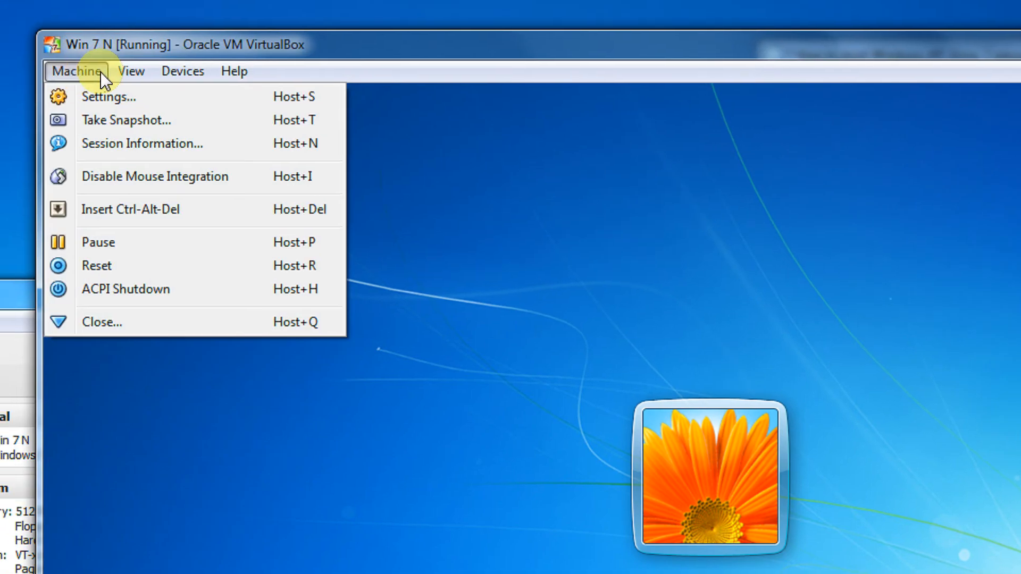
{"action": "left_click", "coordinate": [110, 97]}
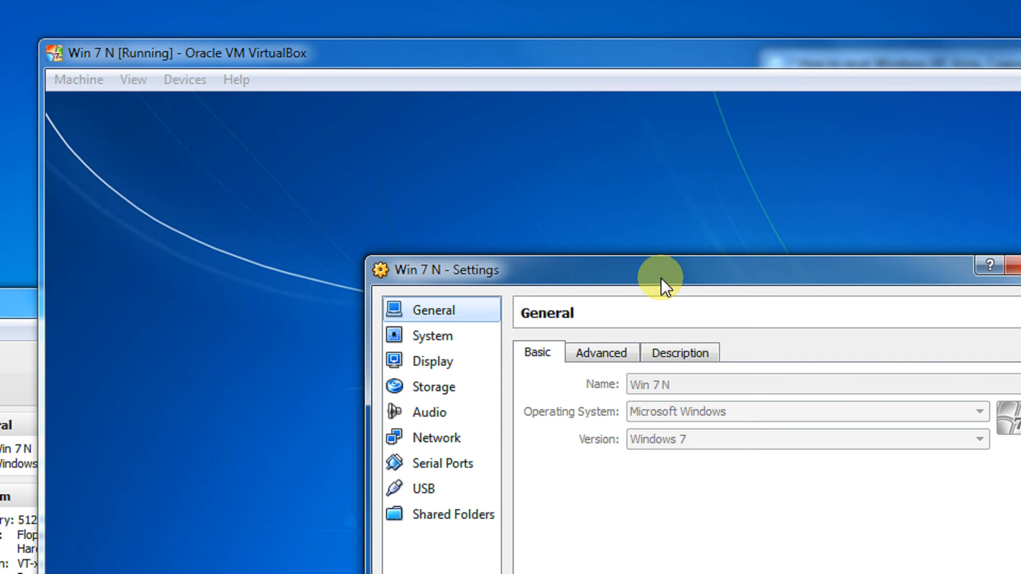
{"action": "left_click_drag", "start_coordinate": [661, 271], "coordinate": [433, 169]}
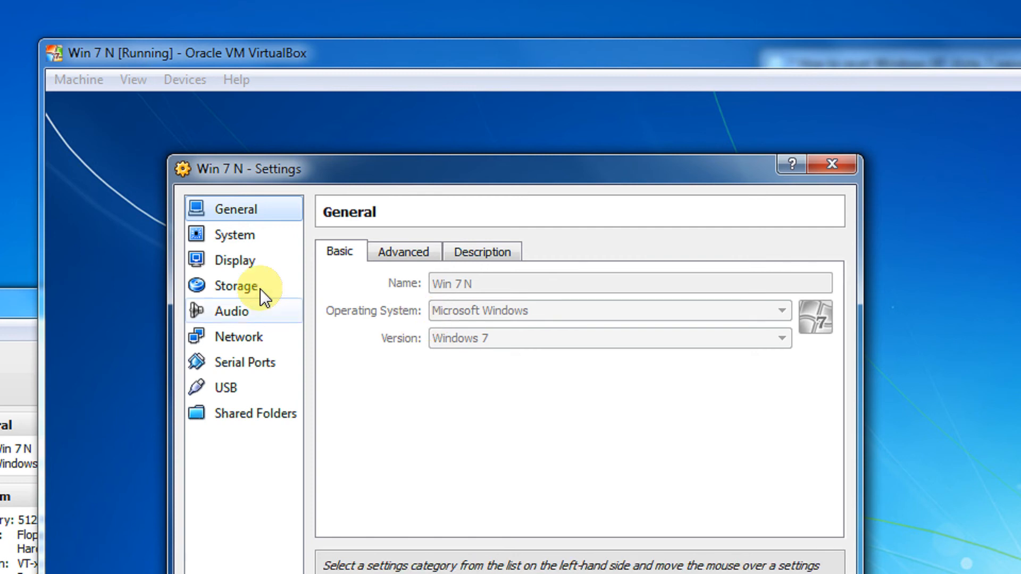
{"action": "left_click", "coordinate": [234, 285]}
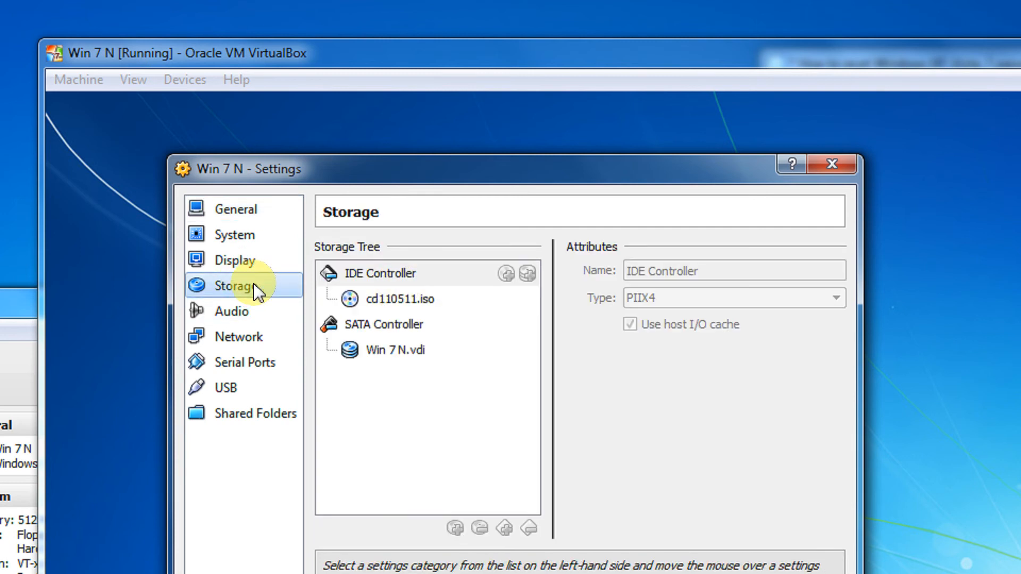
Mount cd110511.iso in the virtual CD/DVD drive and save the settings
{"action": "left_click", "coordinate": [835, 272]}
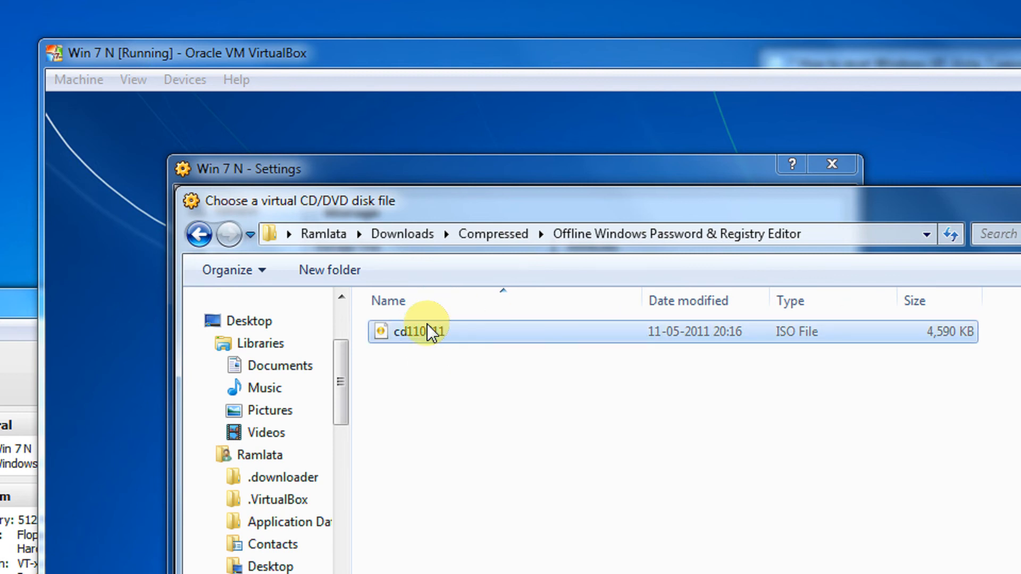
{"action": "double_click", "coordinate": [422, 332]}
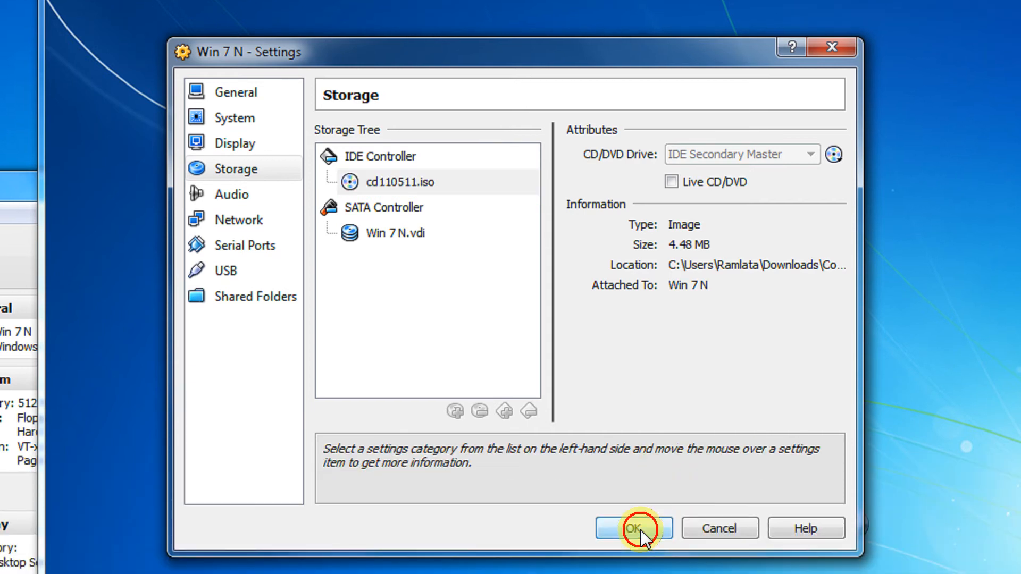
{"action": "left_click", "coordinate": [634, 527]}
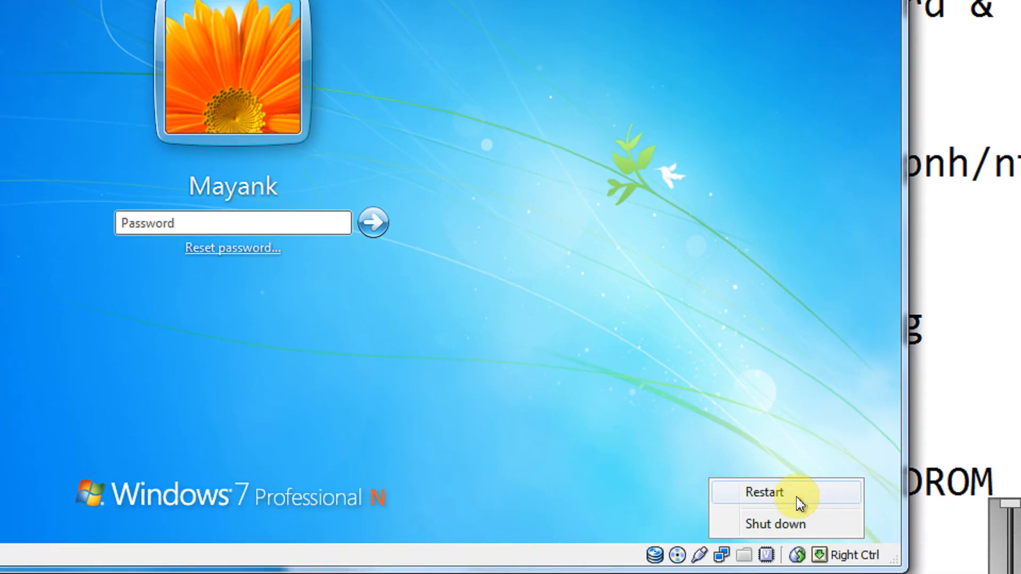
Restart the Windows 7 guest from the login screen so it boots from the CD
{"action": "left_click", "coordinate": [776, 525]}
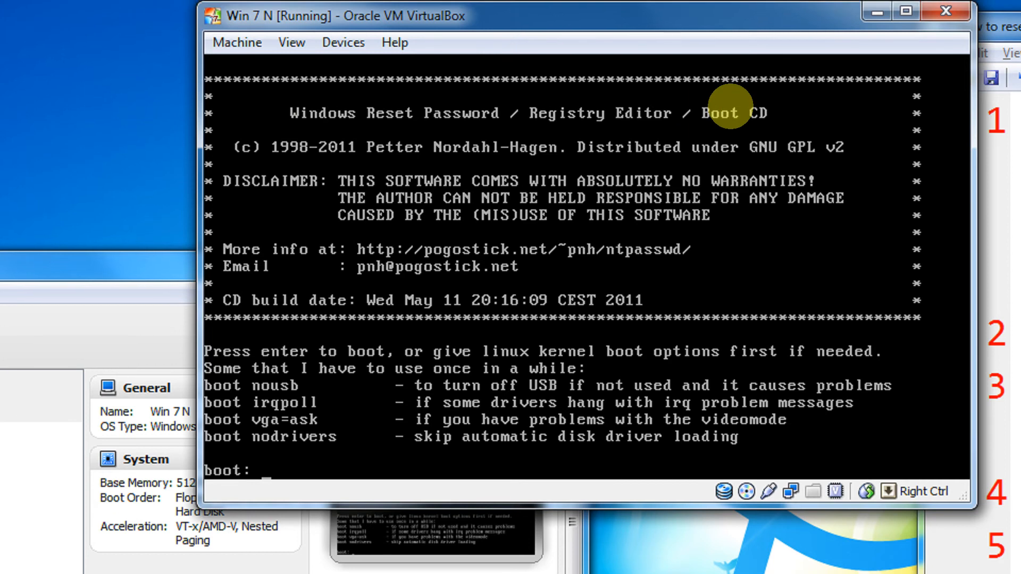
{"action": "mouse_move", "coordinate": [434, 241]}
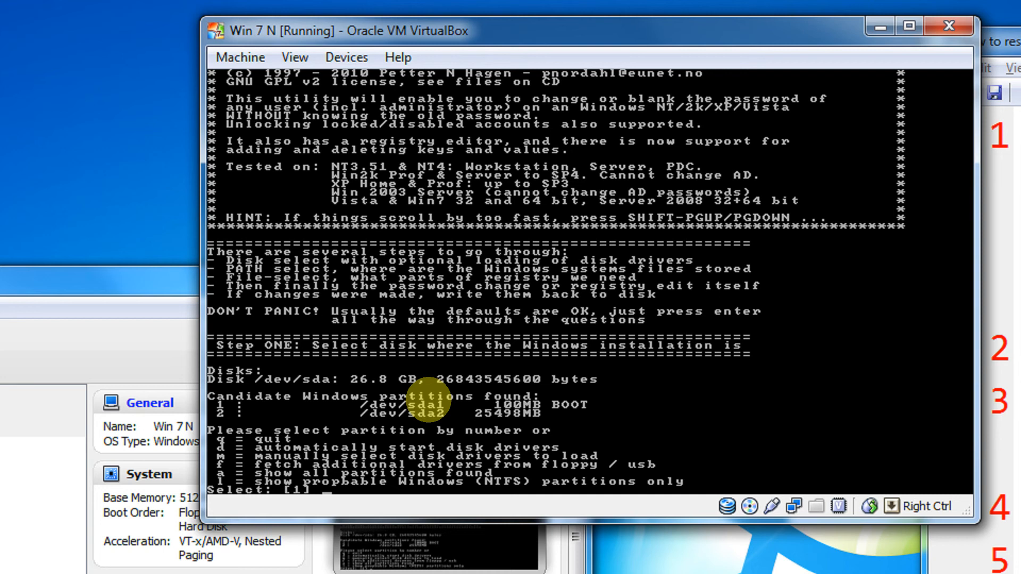
{"action": "mouse_move", "coordinate": [139, 417]}
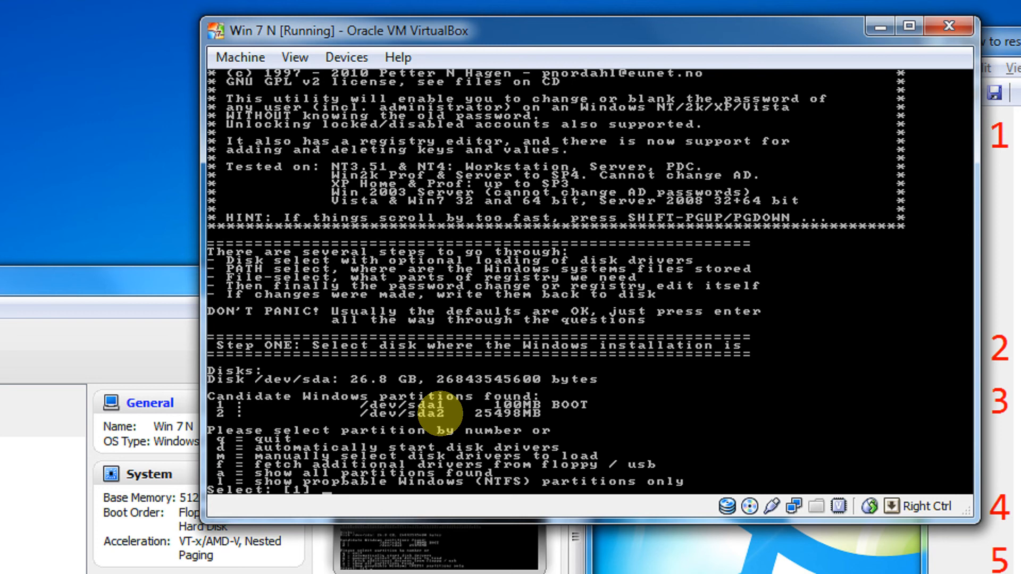
{"action": "mouse_move", "coordinate": [351, 251]}
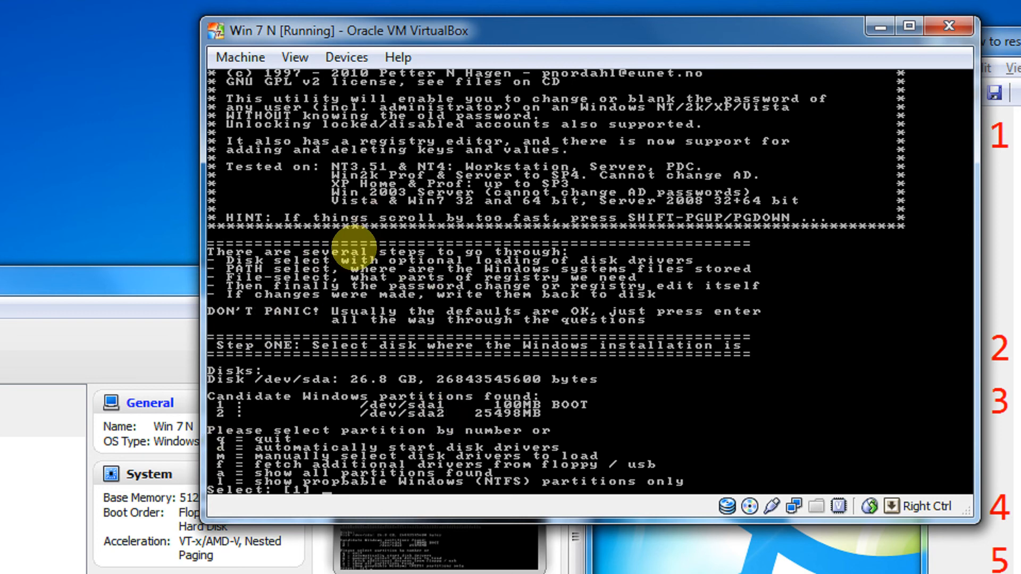
{"action": "mouse_move", "coordinate": [203, 414]}
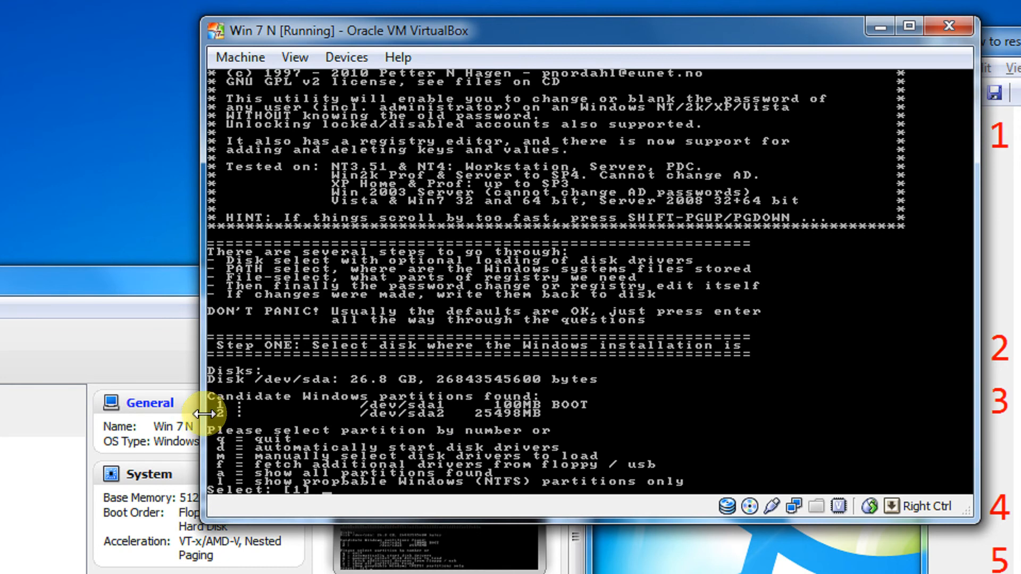
Select partition 2 (/dev/sda2, 25498MB) as the Windows installation
{"action": "type", "text": "2"}
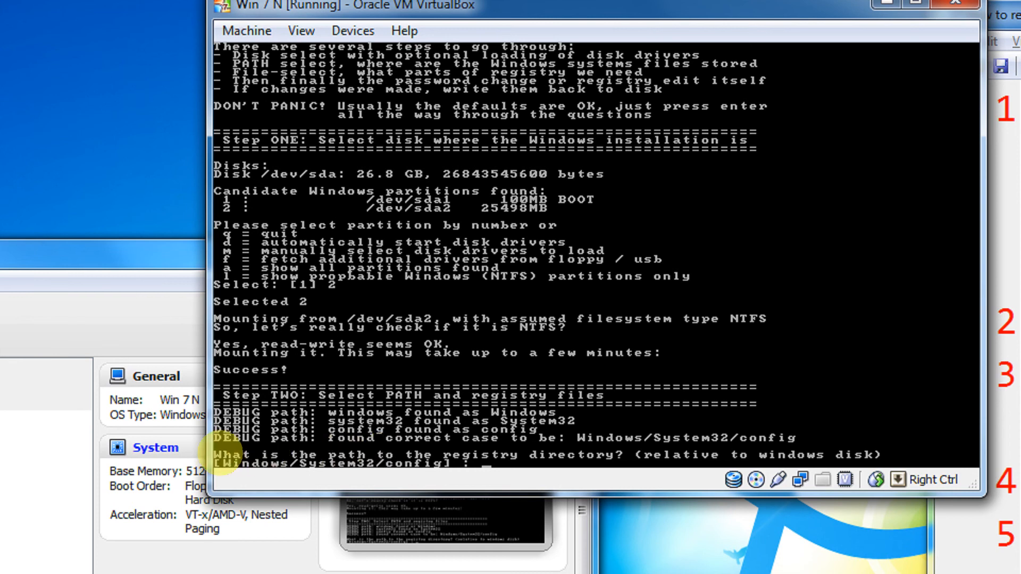
Accept Windows/System32/config, choose Password reset [sam system security], then Edit user data and passwords
{"action": "key", "text": "enter"}
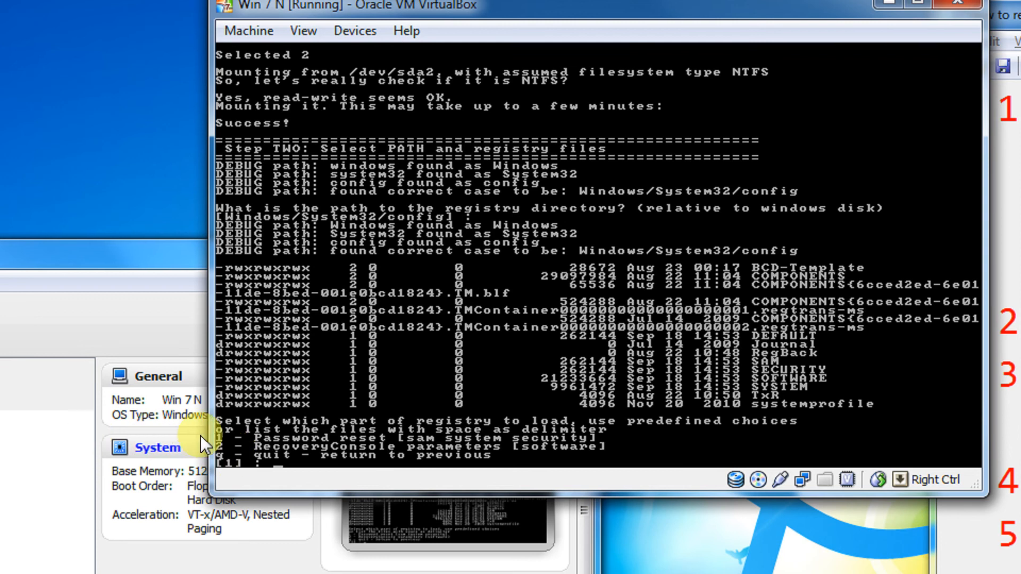
{"action": "mouse_move", "coordinate": [202, 458]}
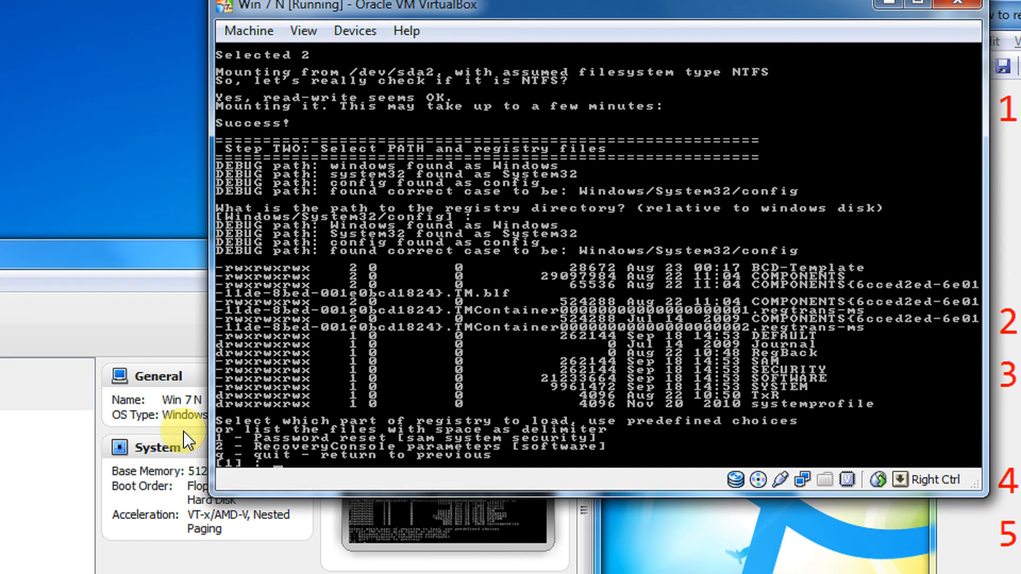
{"action": "type", "text": "1"}
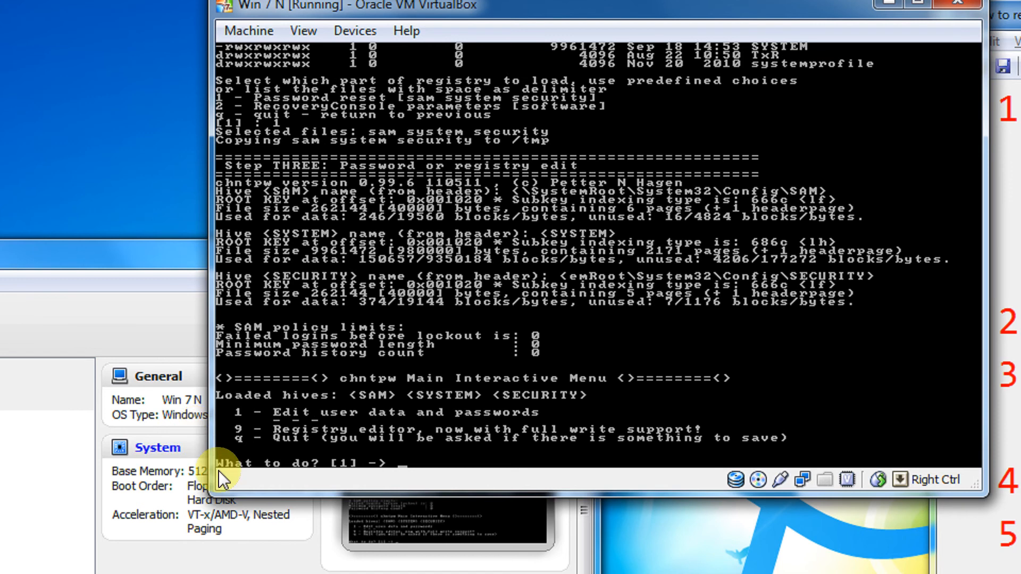
{"action": "mouse_move", "coordinate": [183, 452]}
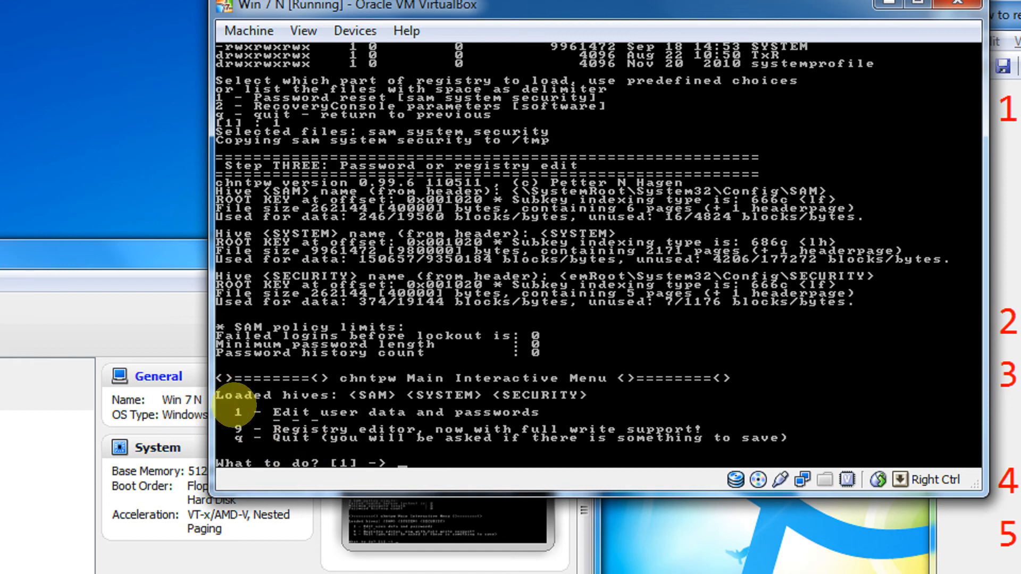
{"action": "type", "text": "1"}
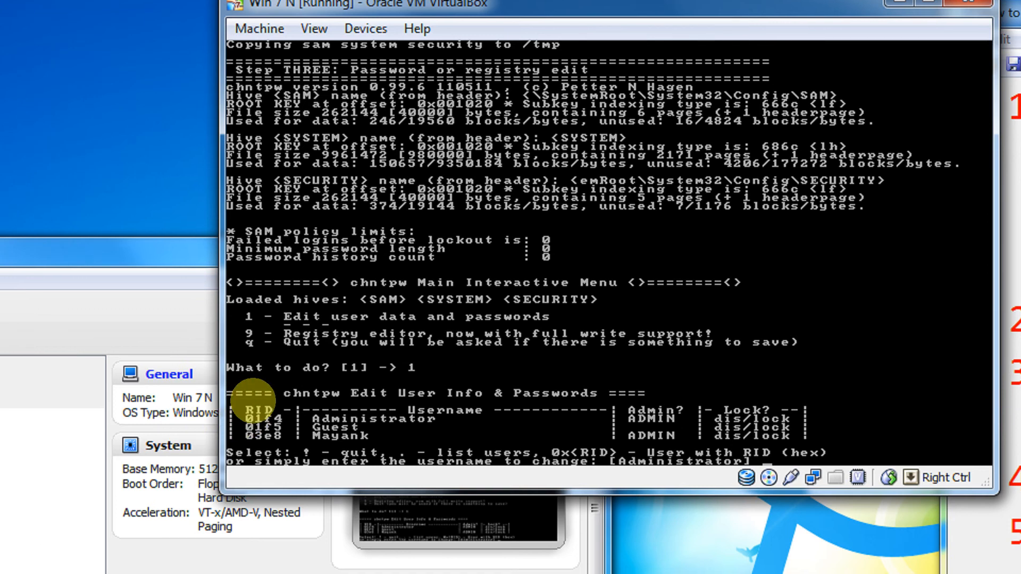
{"action": "mouse_move", "coordinate": [157, 363]}
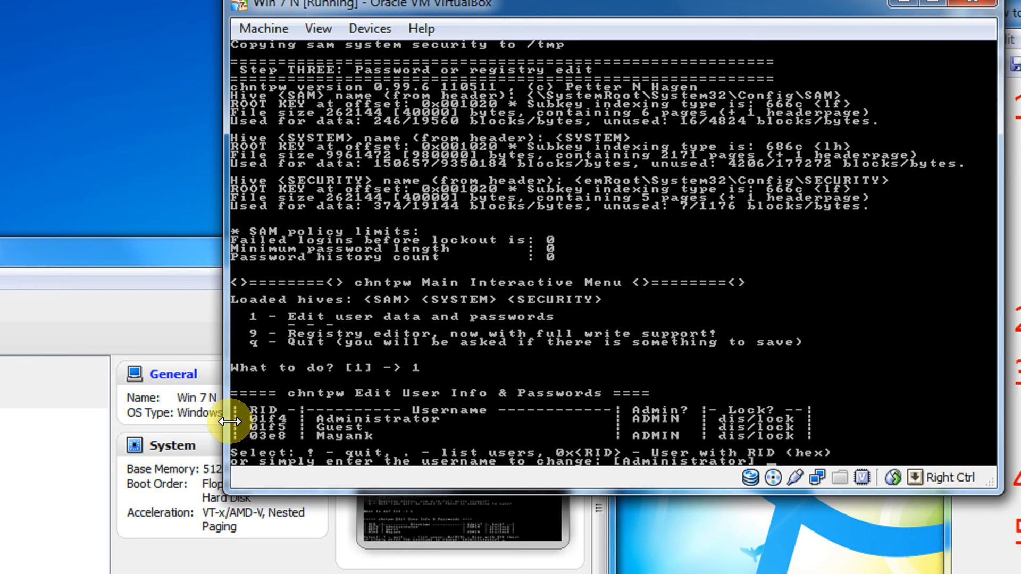
Select the Mayank account and clear (blank) its password
{"action": "type", "text": "Mayank"}
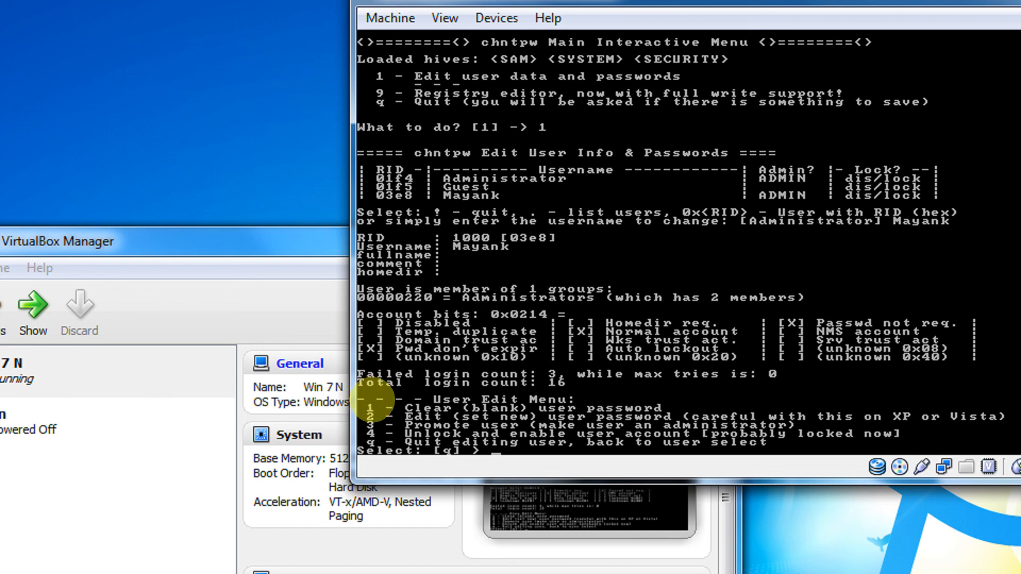
{"action": "type", "text": "1"}
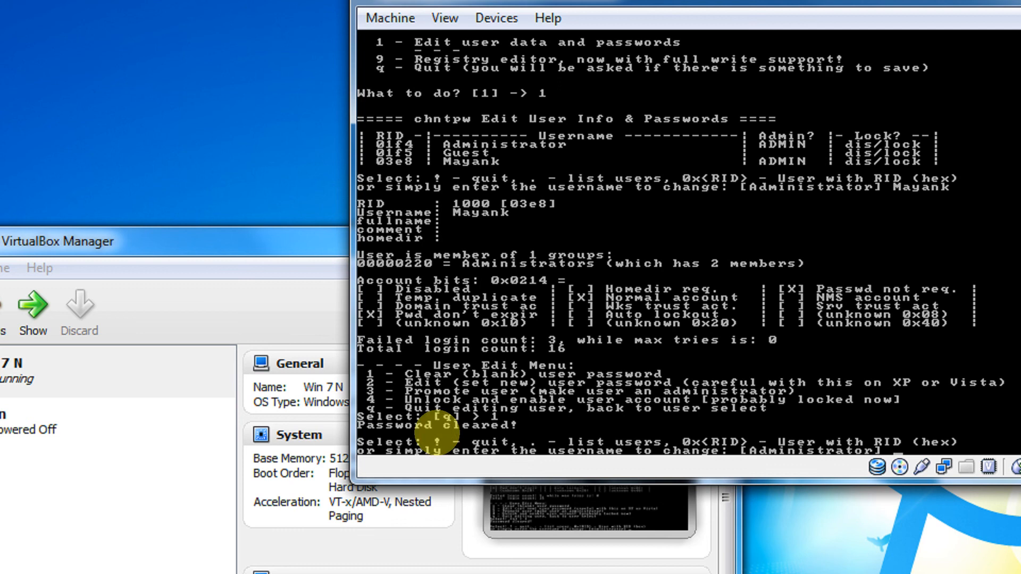
{"action": "type", "text": "?"}
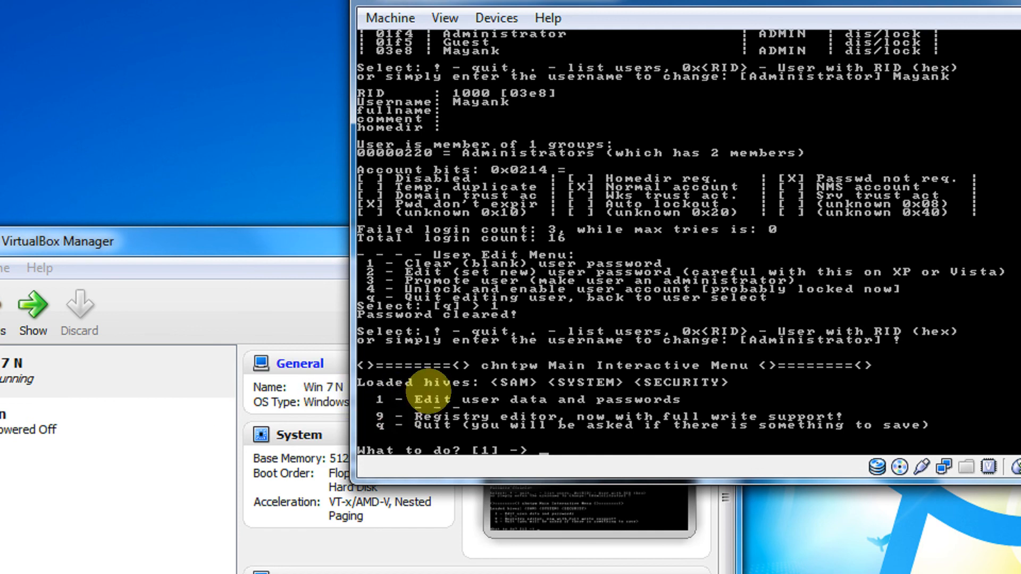
Quit the editor with q, write the SAM hive back with y, and decline a new run
{"action": "type", "text": "q"}
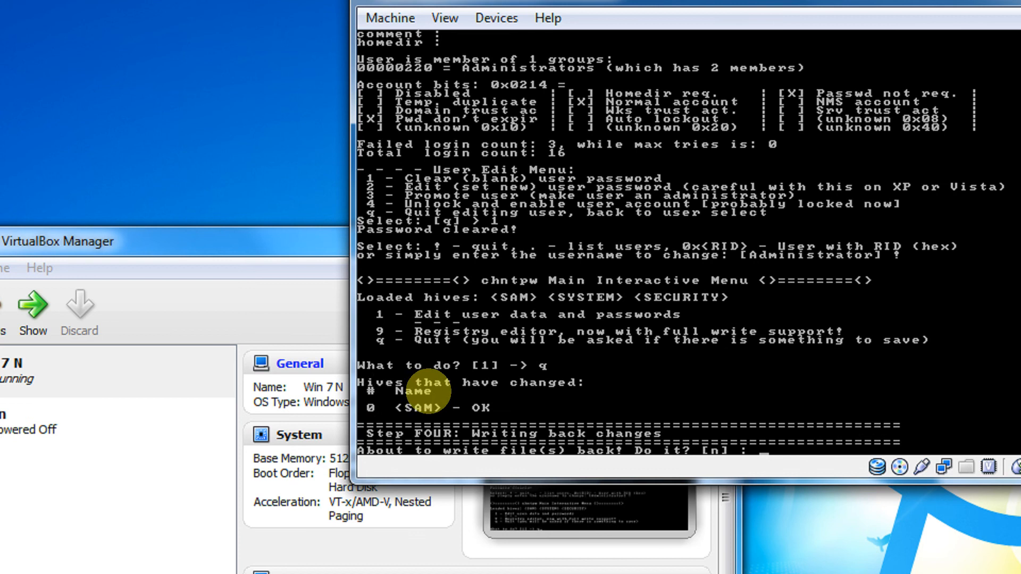
{"action": "mouse_move", "coordinate": [411, 436]}
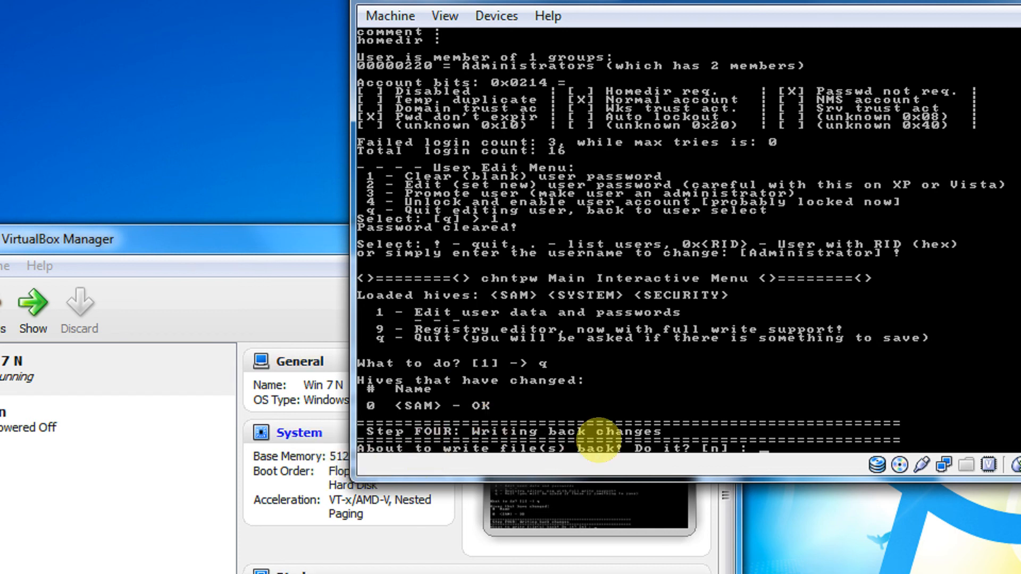
{"action": "type", "text": "y"}
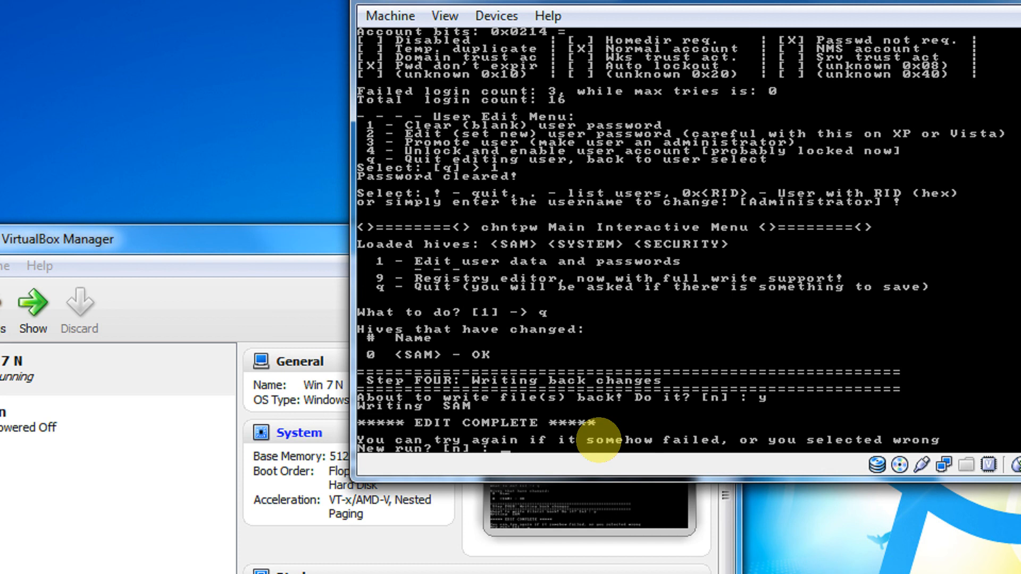
{"action": "type", "text": "n"}
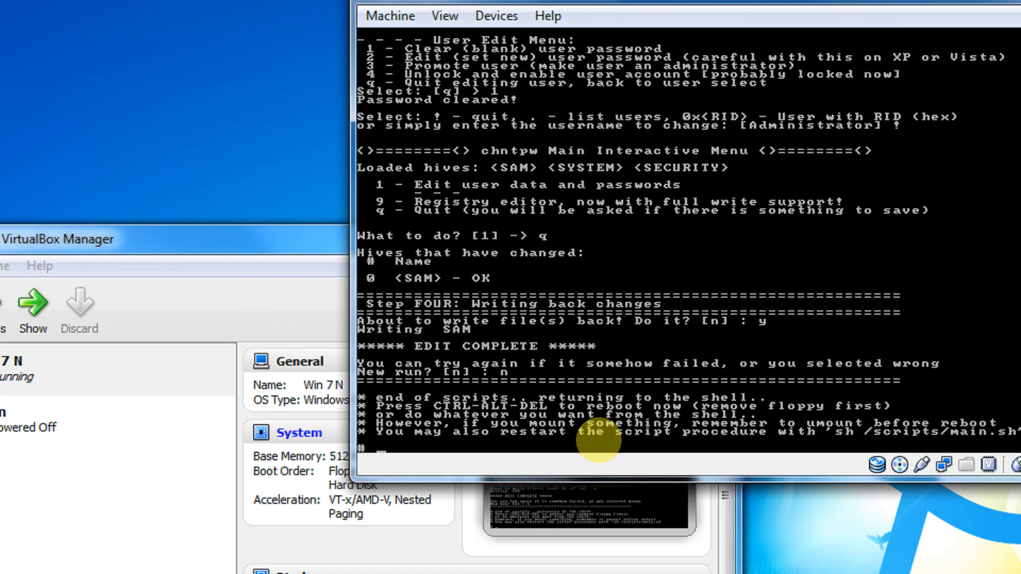
{"action": "left_click", "coordinate": [390, 57]}
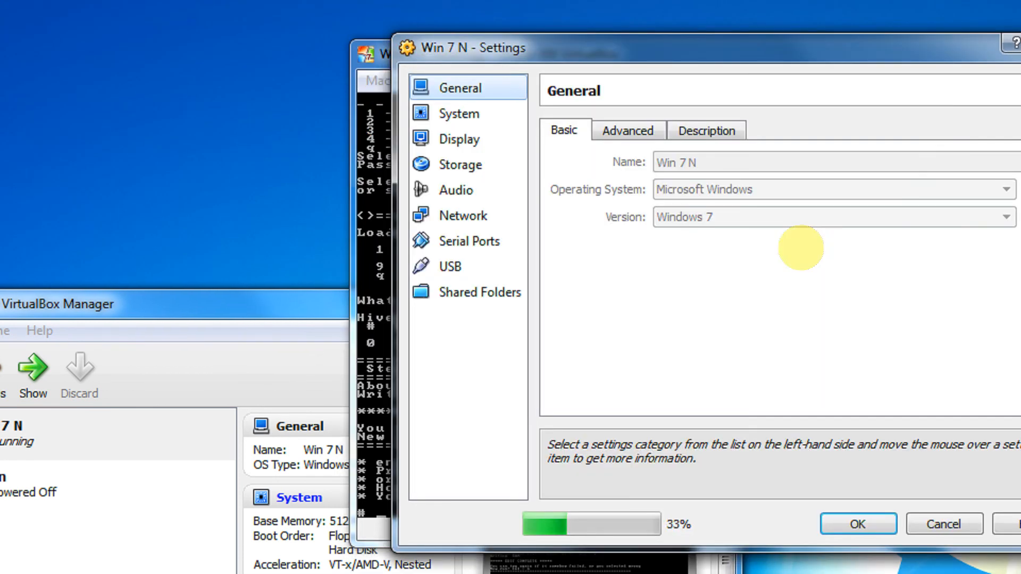
Show the Storage page and the disc options menu for the CD drive holding cd110511.iso
{"action": "left_click", "coordinate": [460, 164]}
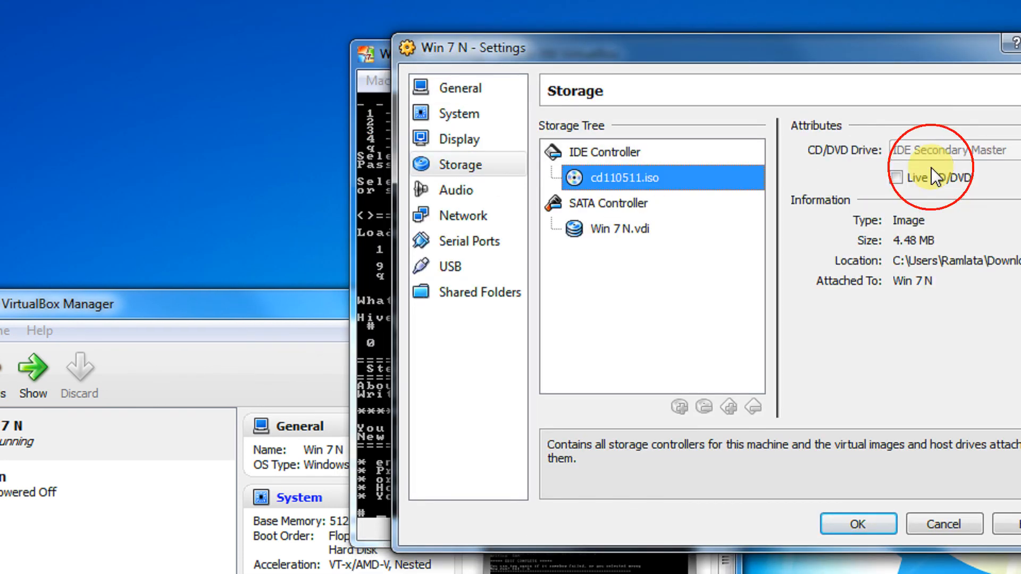
{"action": "left_click", "coordinate": [977, 151]}
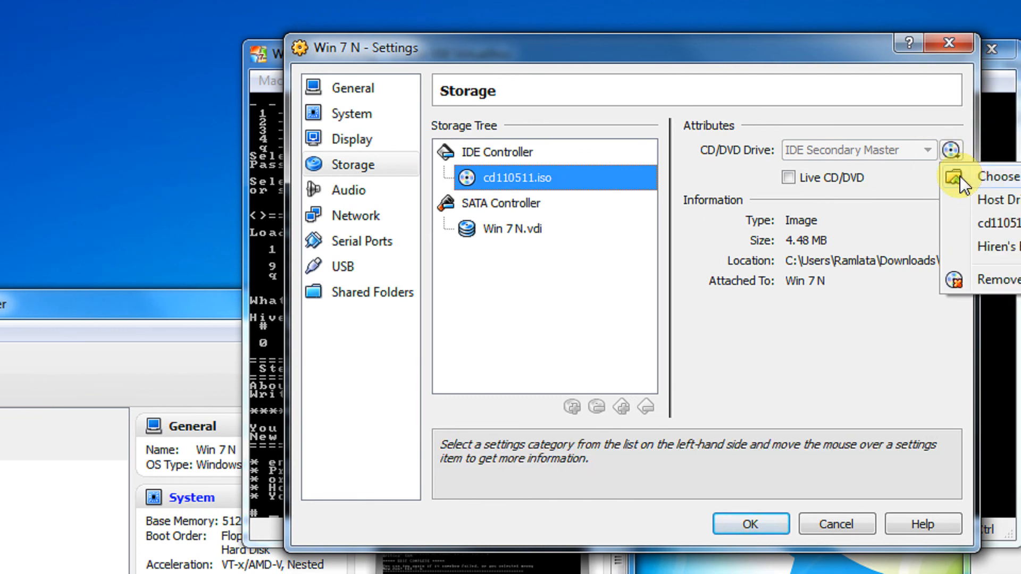